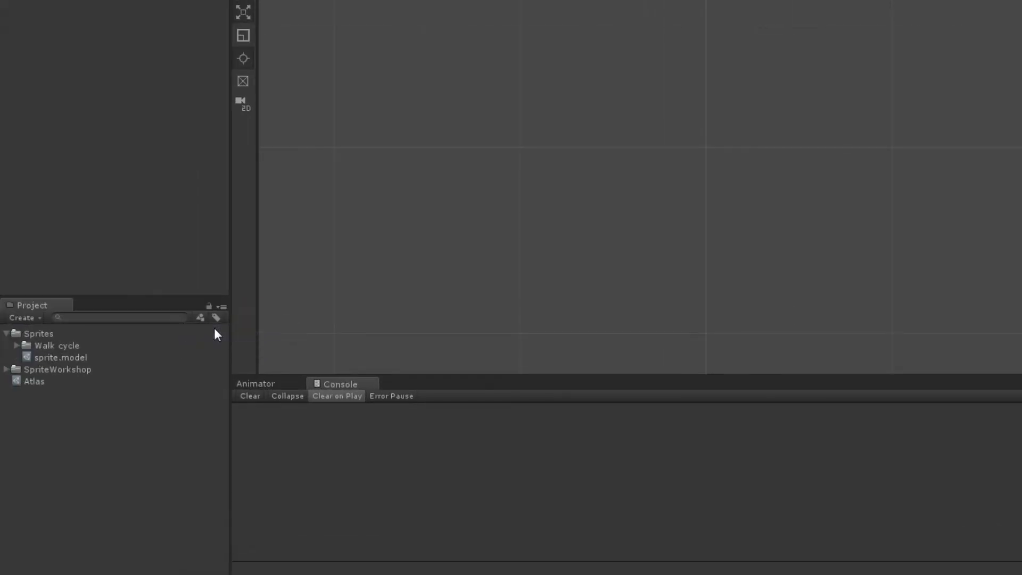
# Create a new atlas asset in the Project panel and rename it temp.atlas.
pyautogui.click(34, 381)
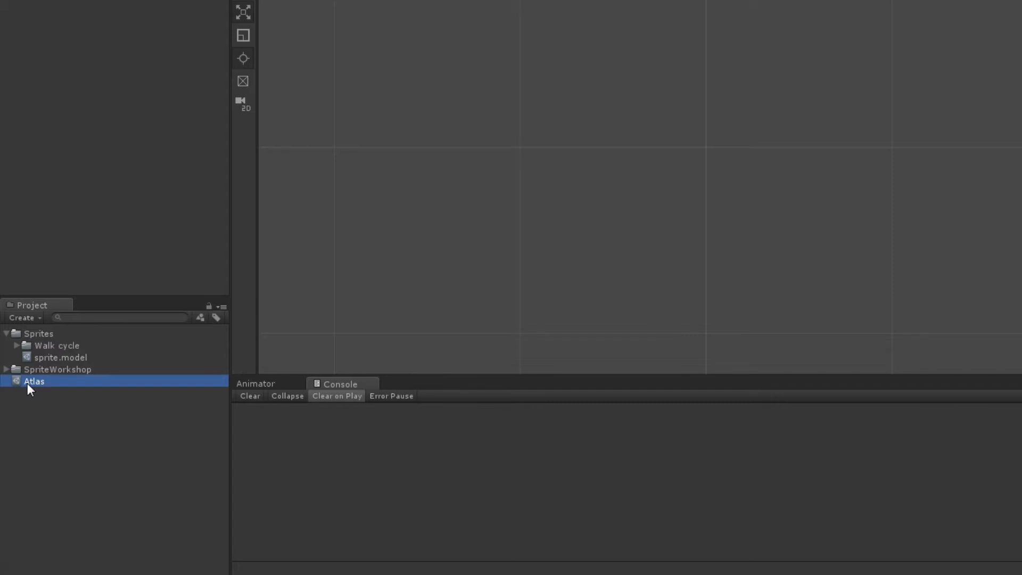
pyautogui.doubleClick(33, 381)
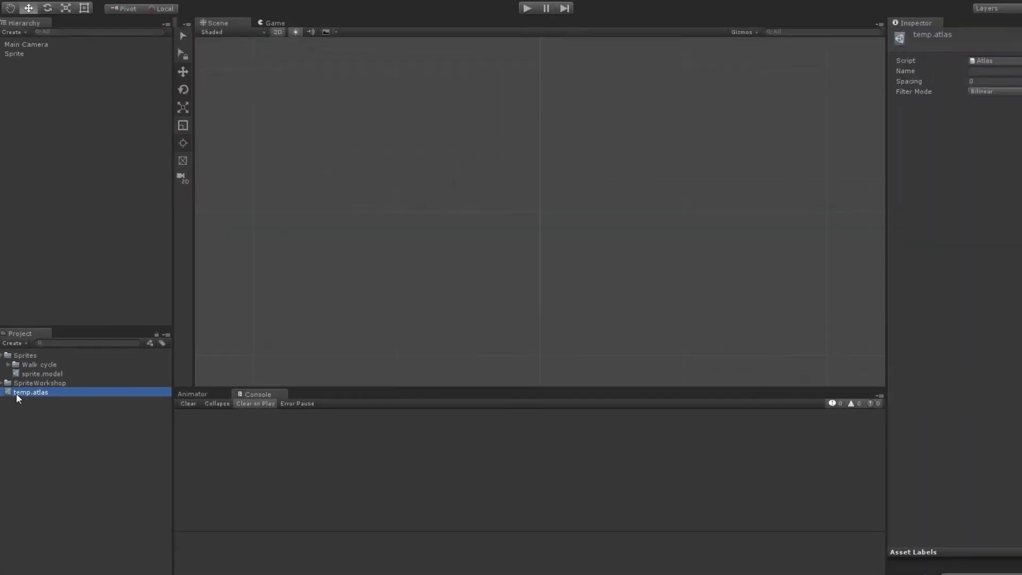
# Edit temp.atlas in the Atlas Editor and set its name field to 'my atlas'.
pyautogui.doubleClick(31, 392)
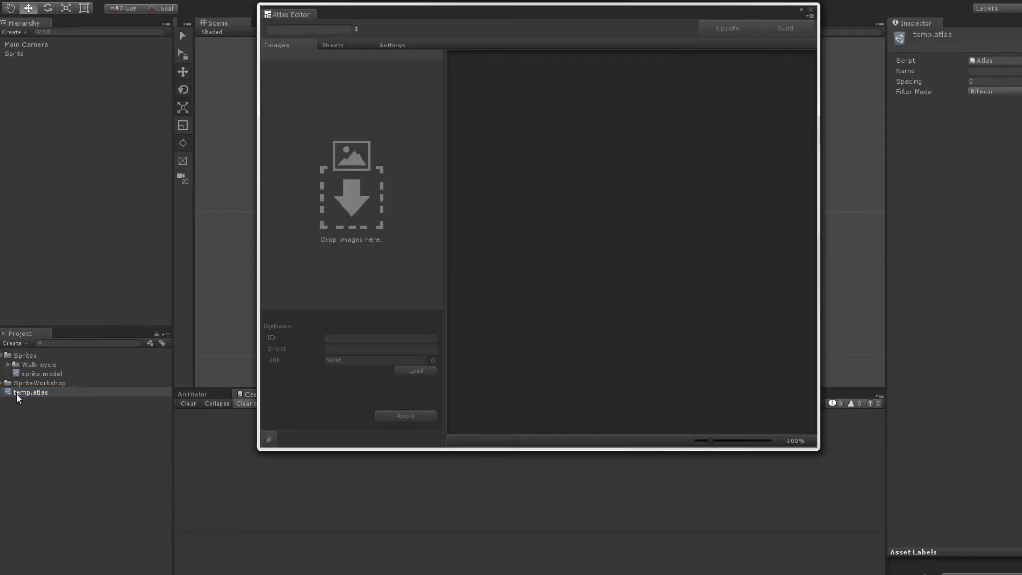
pyautogui.click(307, 29)
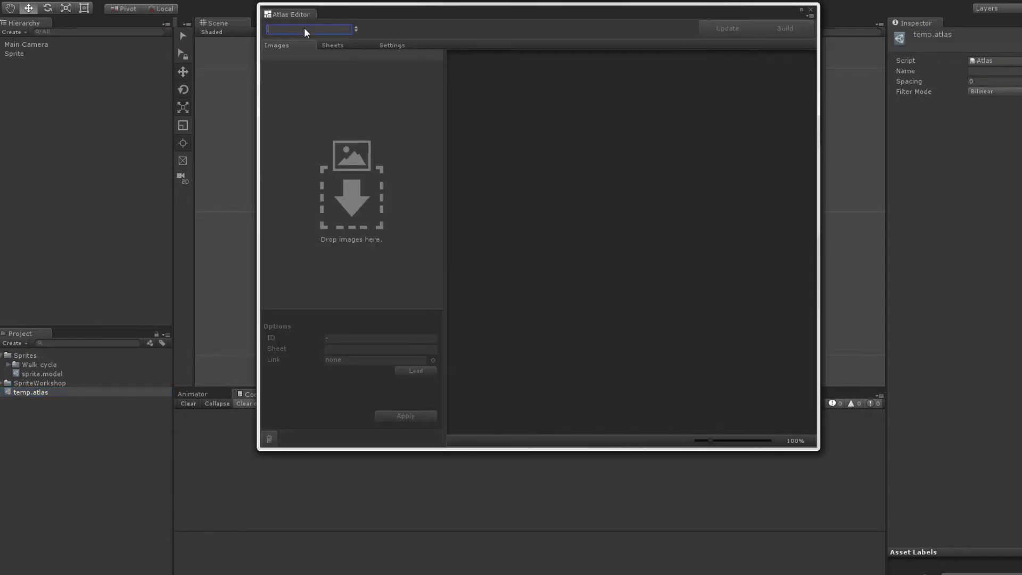
pyautogui.write('my atlas')
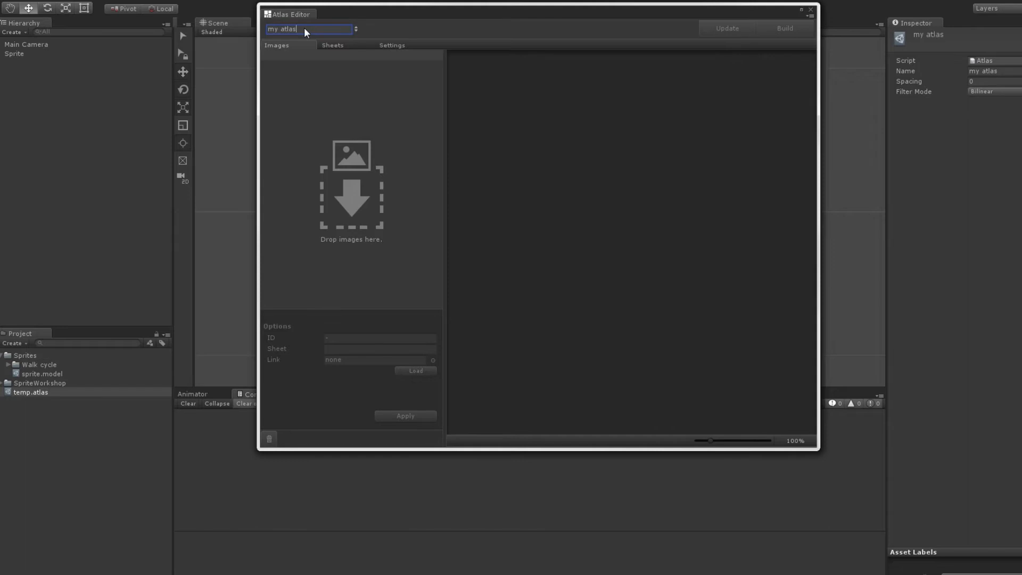
pyautogui.moveTo(489, 171)
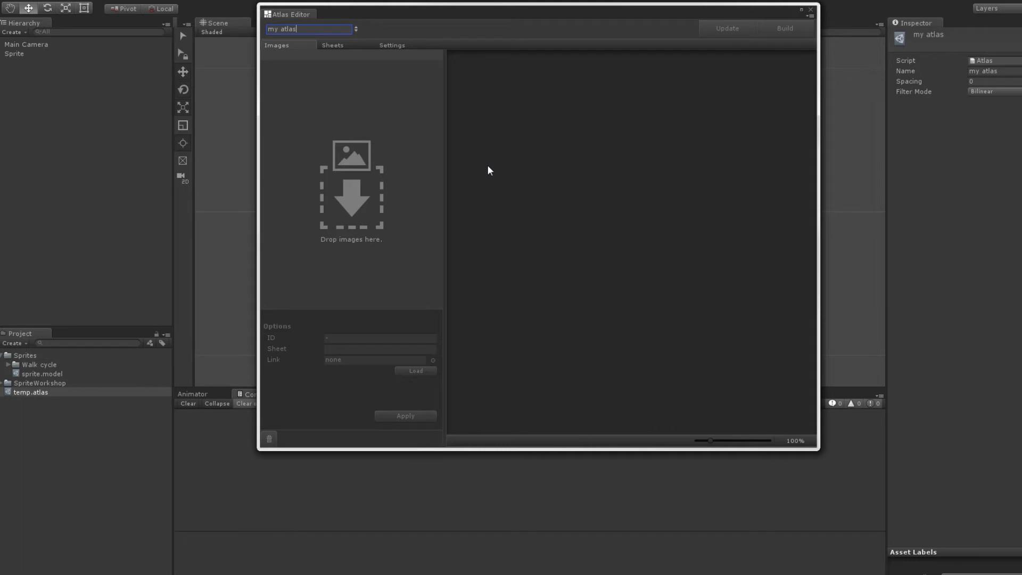
pyautogui.moveTo(37, 355)
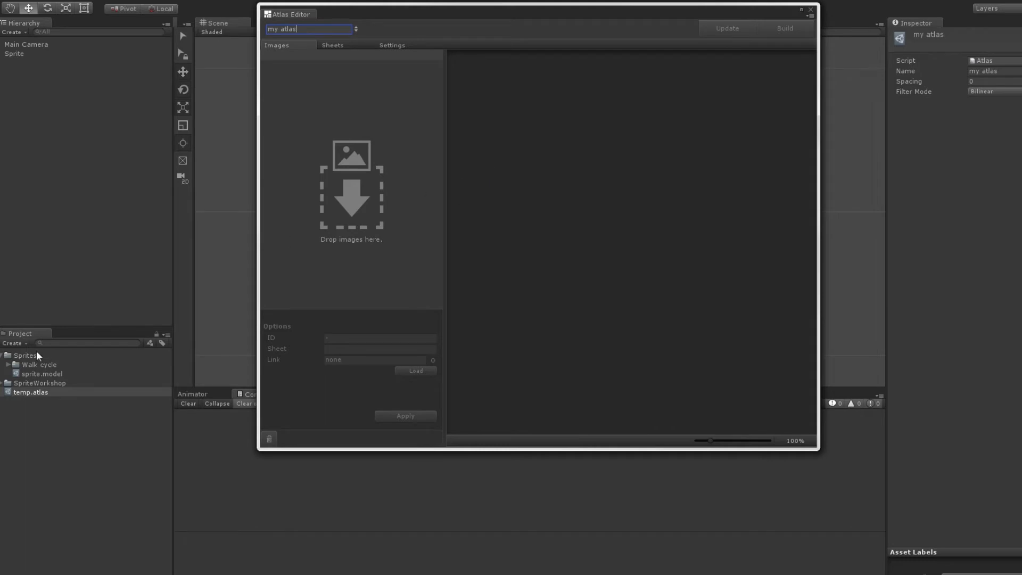
# Reveal the Walk cycle frames 01–08 and drop them onto the Atlas Editor's image area.
pyautogui.click(38, 364)
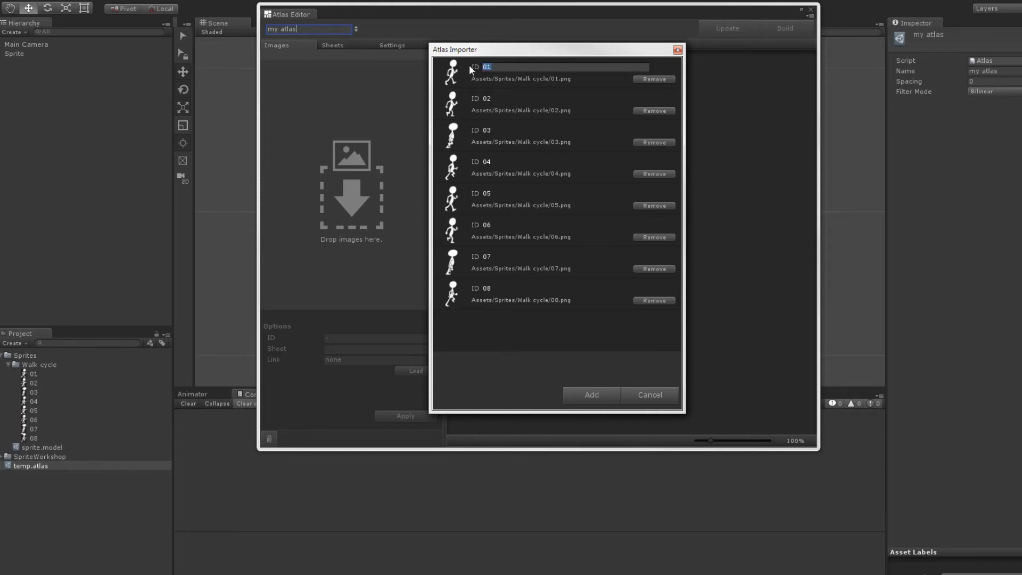
pyautogui.moveTo(535, 74)
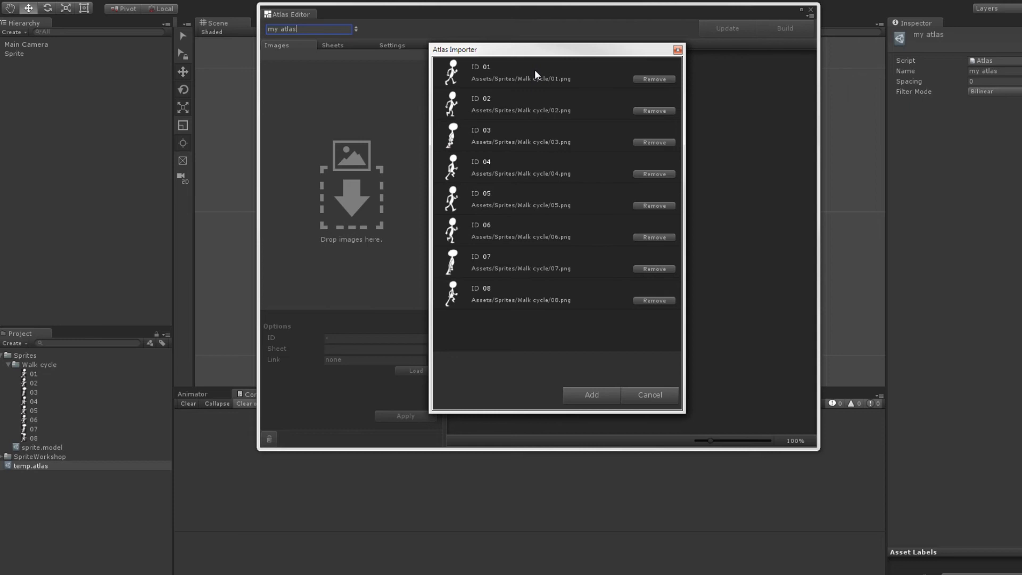
pyautogui.moveTo(582, 366)
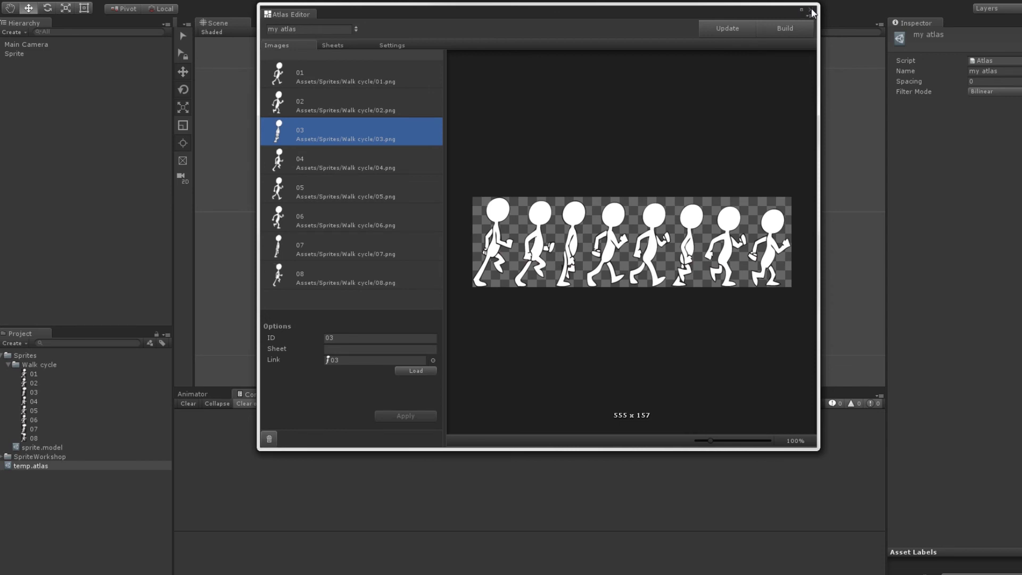
# Add and build the eight frames into a 555 x 157 sheet, then close the Atlas Editor.
pyautogui.click(811, 10)
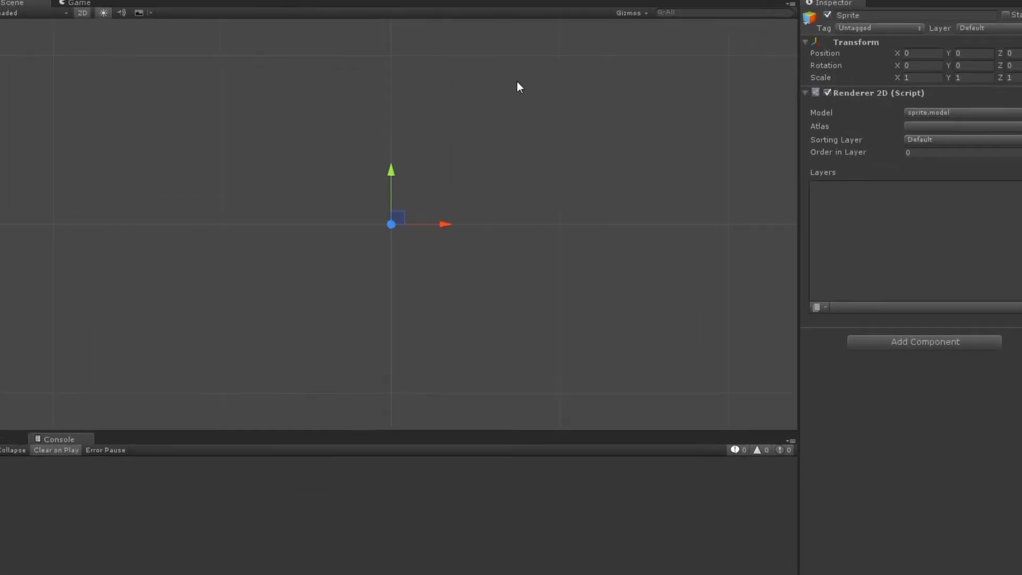
# Assign temp.atlas as the Atlas of the Sprite's Renderer 2D.
pyautogui.click(951, 126)
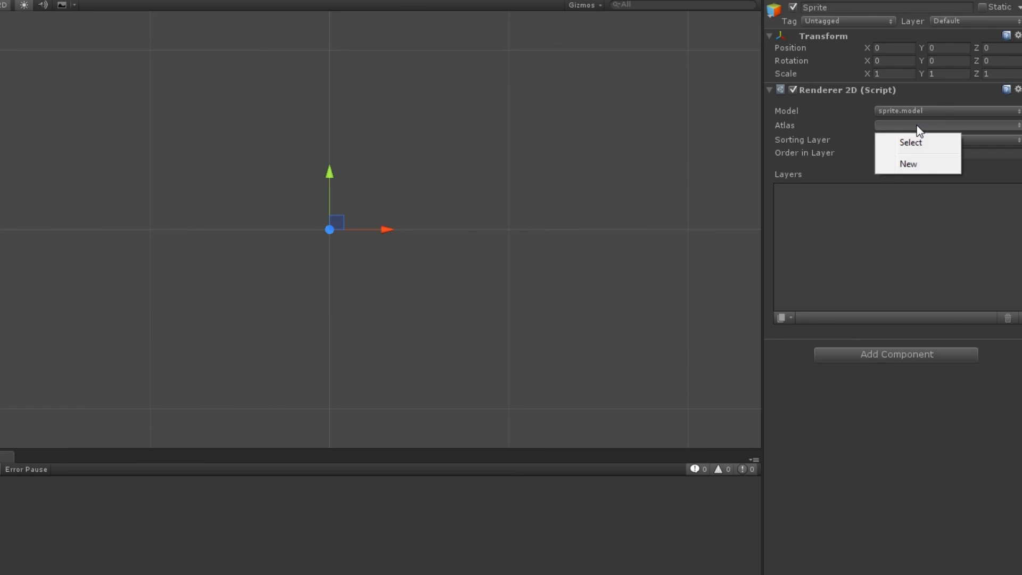
pyautogui.click(910, 142)
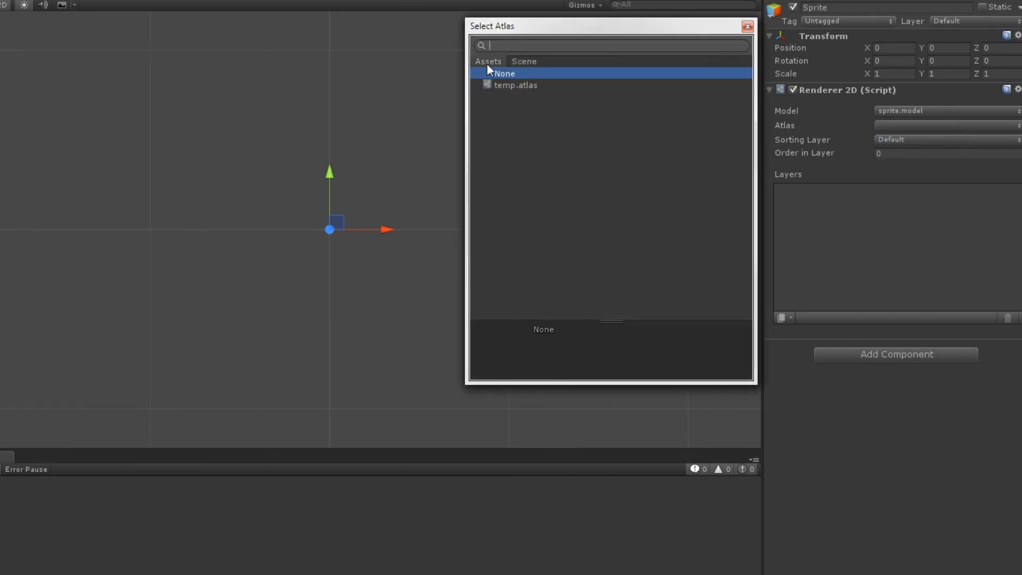
pyautogui.doubleClick(515, 85)
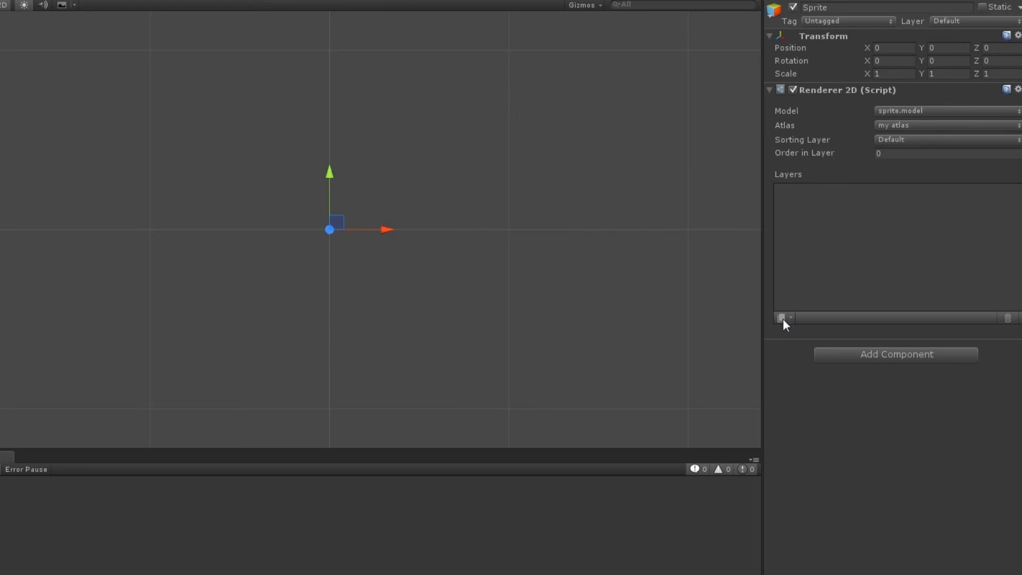
# Add a layer to the Sprite's Renderer 2D using walk-cycle frame 01.
pyautogui.click(781, 318)
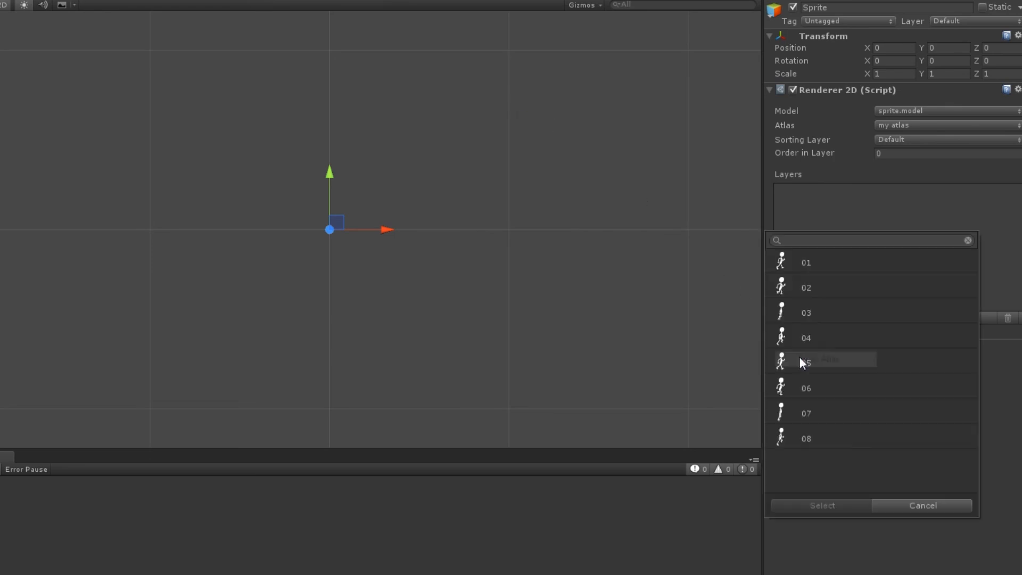
pyautogui.doubleClick(806, 261)
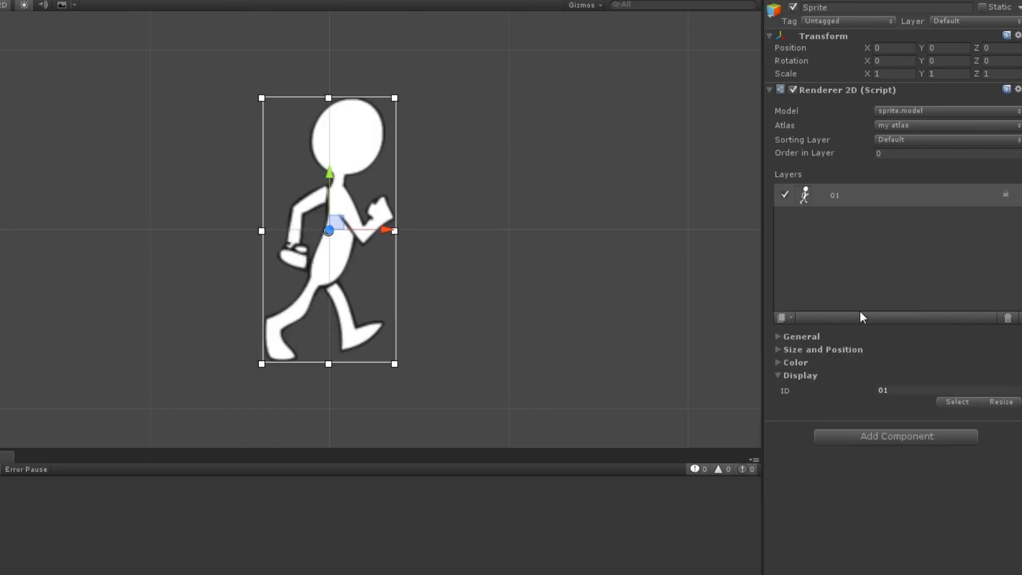